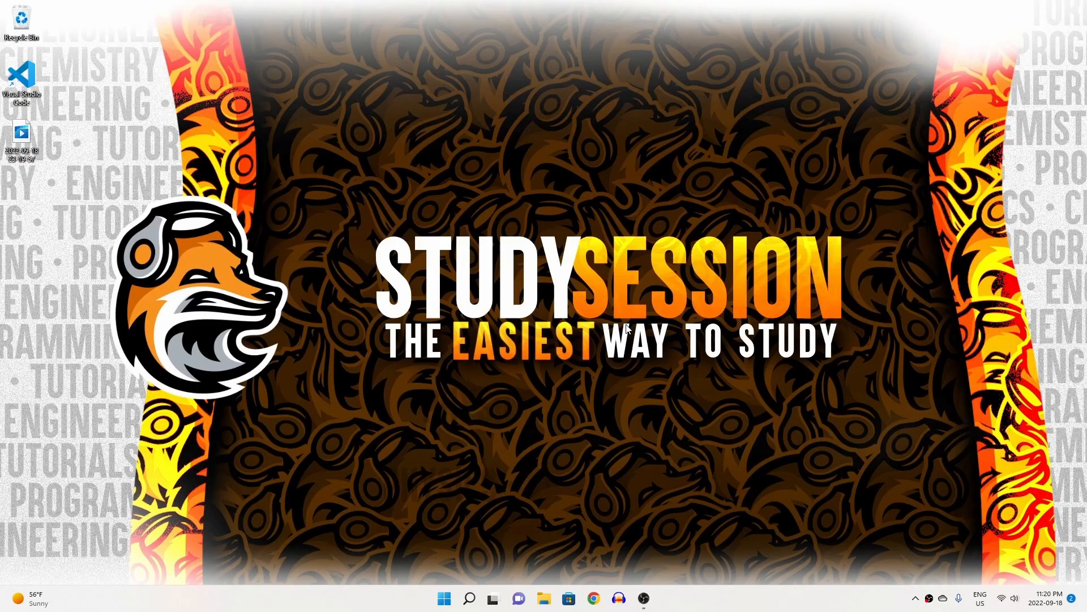
Step: Launch Visual Studio Code from Windows search using 'visual'
click(469, 598)
text(visual)
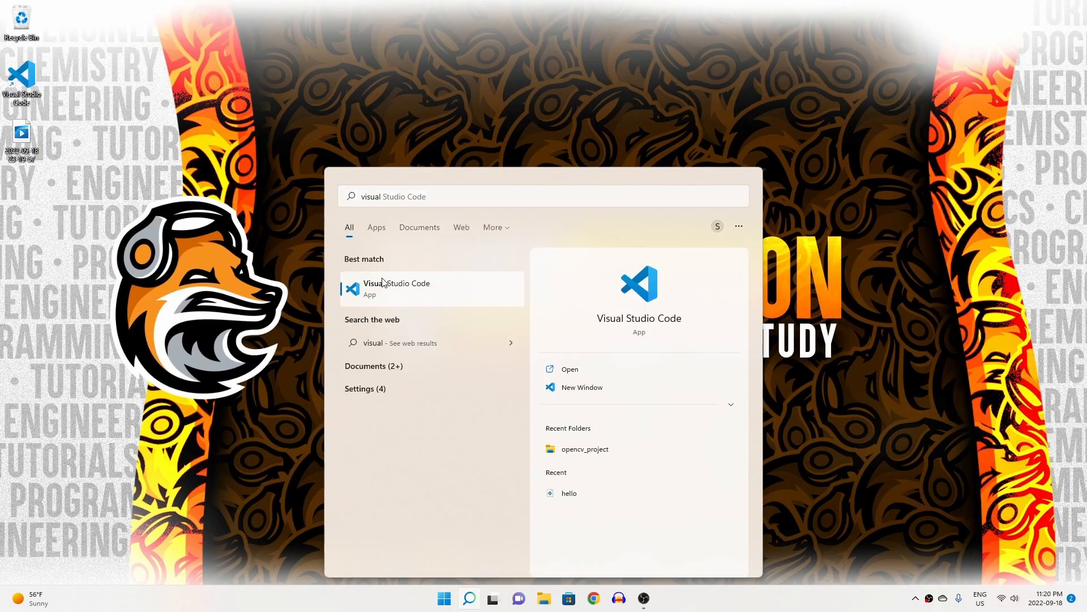
click(398, 288)
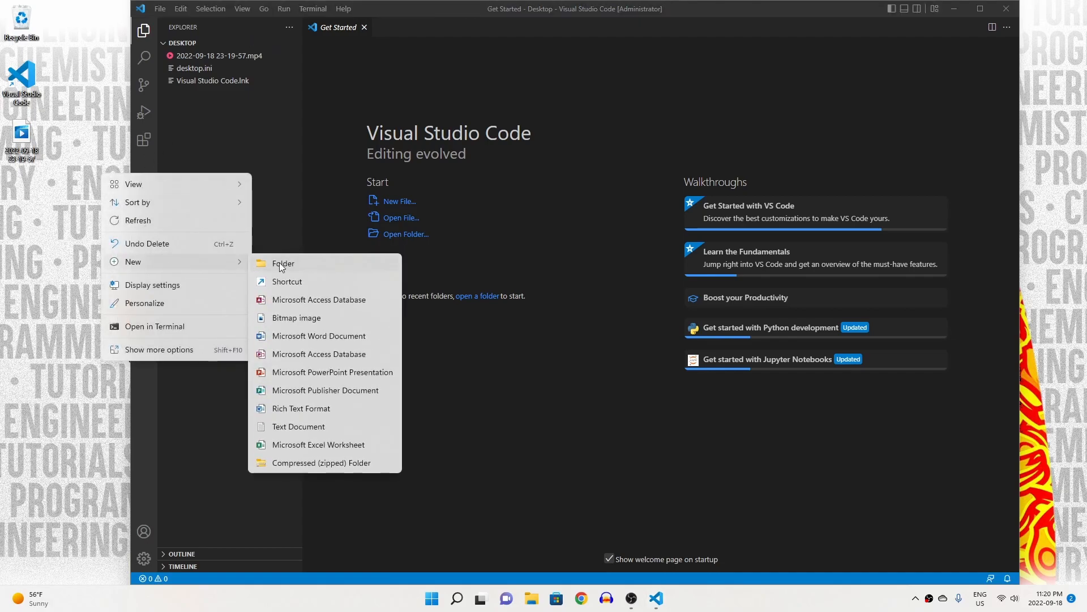
Step: Create a desktop folder pytorch_project and open it as the VS Code workspace
click(283, 264)
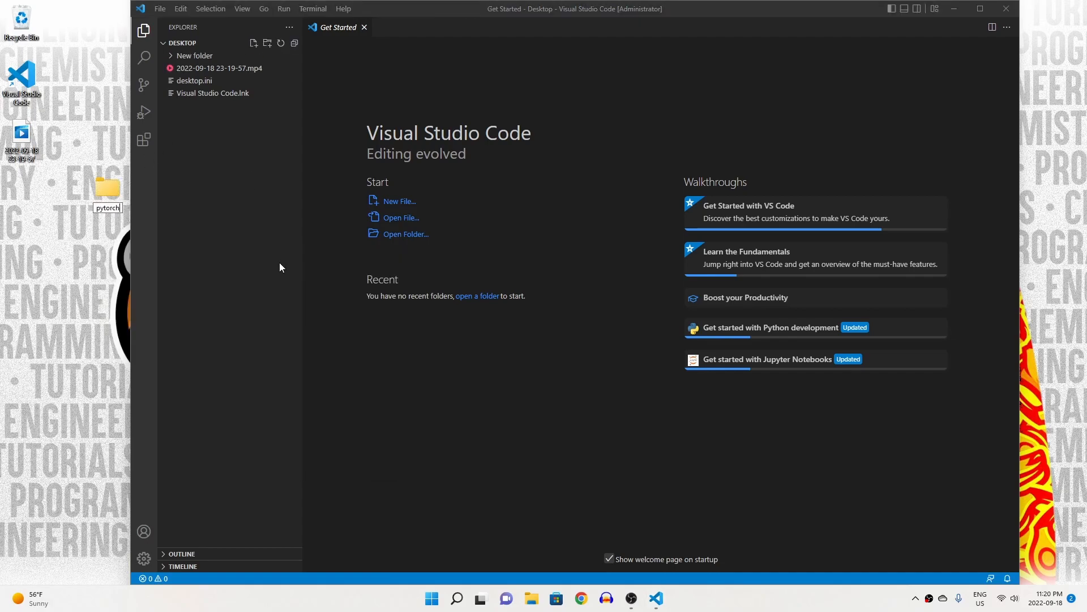
click(160, 7)
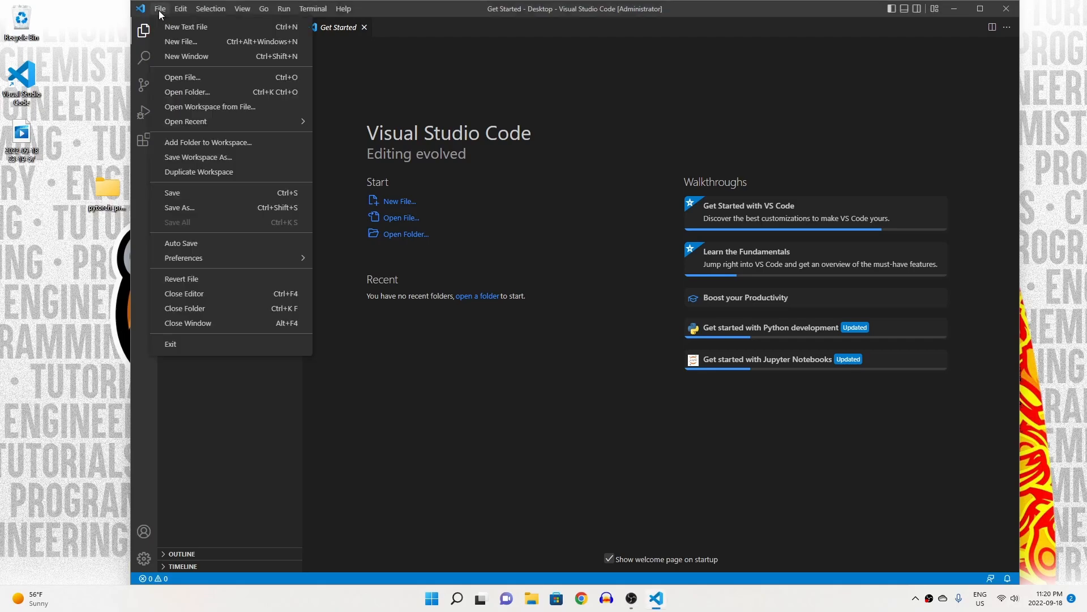
click(187, 92)
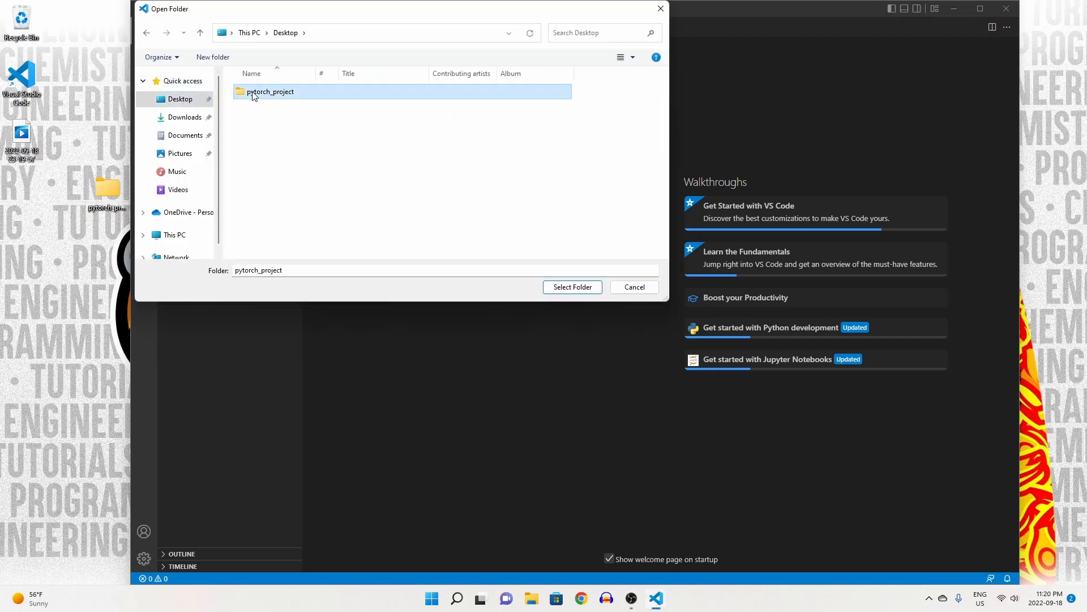
click(571, 287)
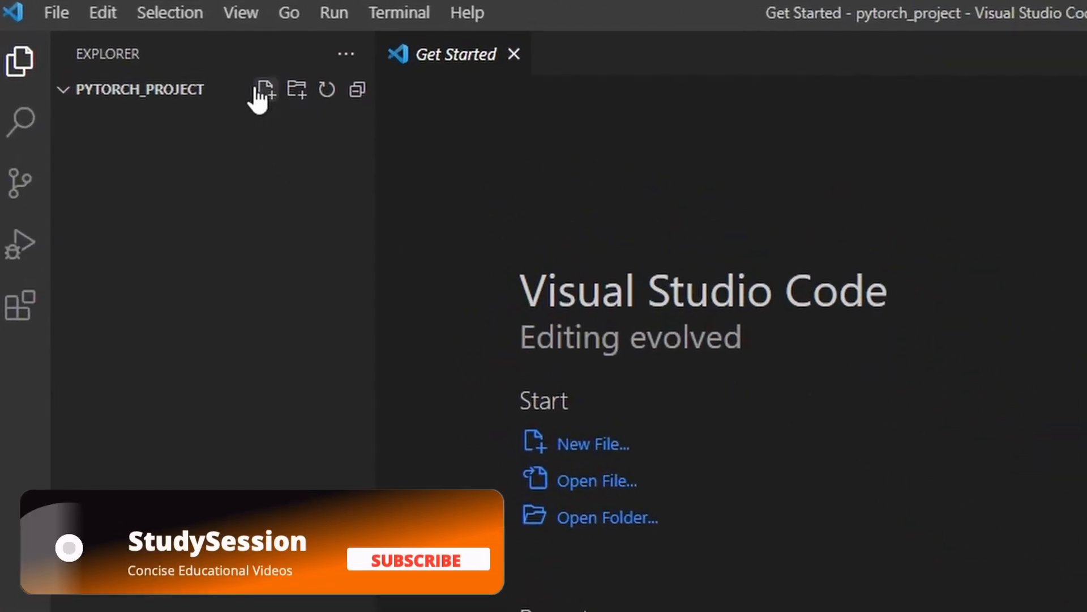
Step: Add an empty main.py file to the pytorch_project workspace
click(263, 89)
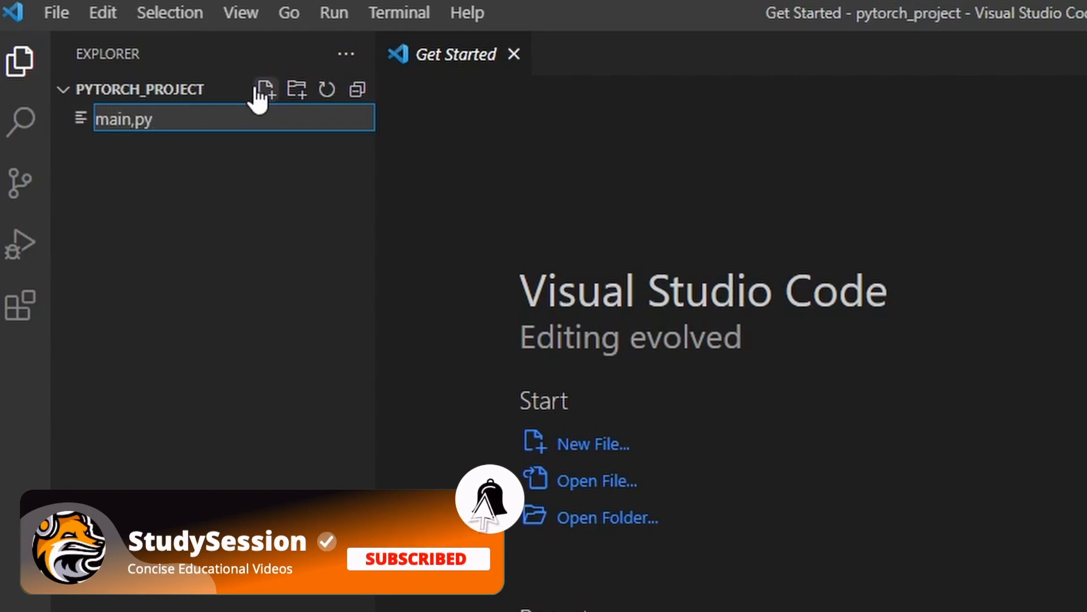
key(Enter)
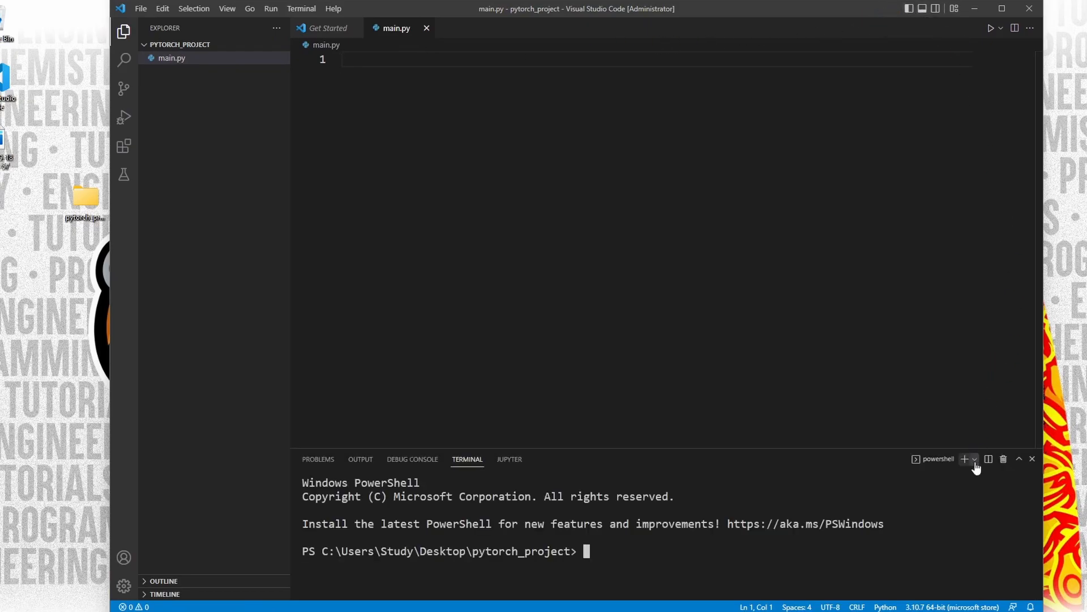
Step: Start a Command Prompt terminal in pytorch_project alongside PowerShell
click(974, 459)
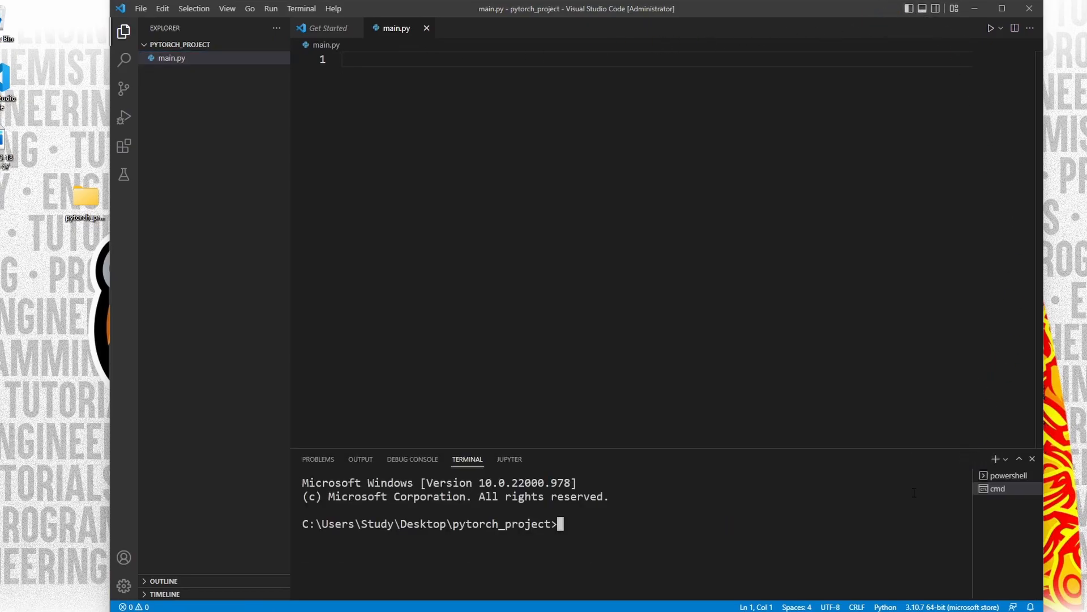
mouse_move(846, 496)
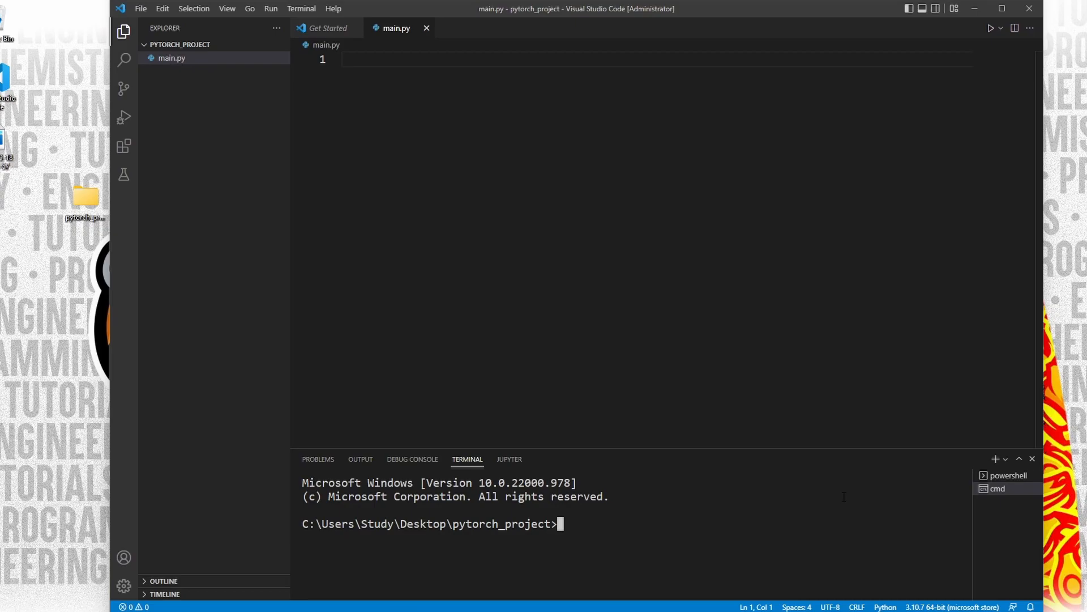
Step: Run 'python3.10 -m venv studysession' and accept it as the workspace interpreter
text(p)
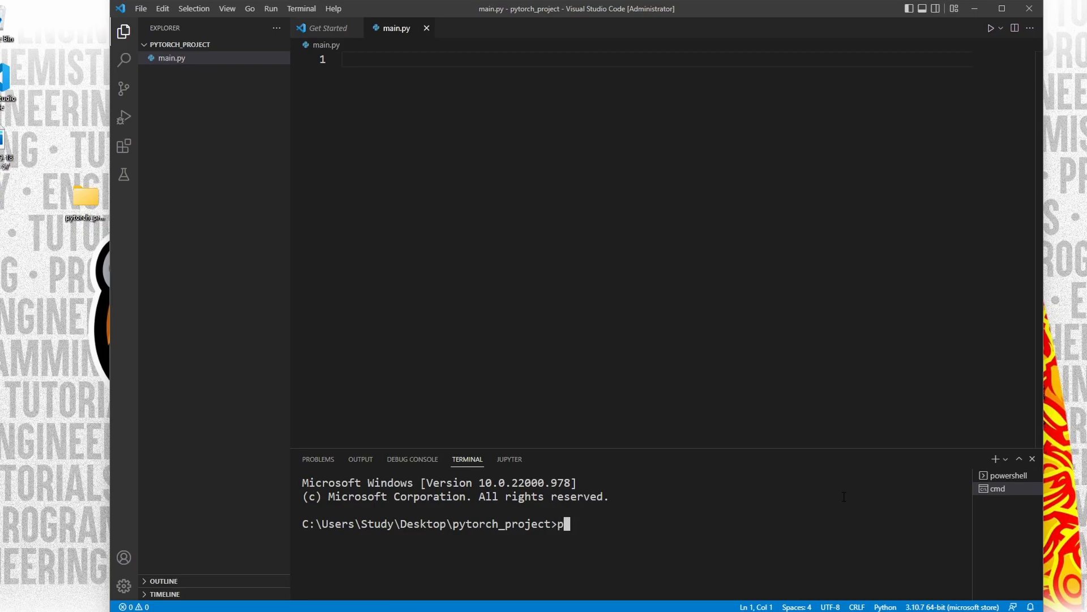
text(ython3.10 -)
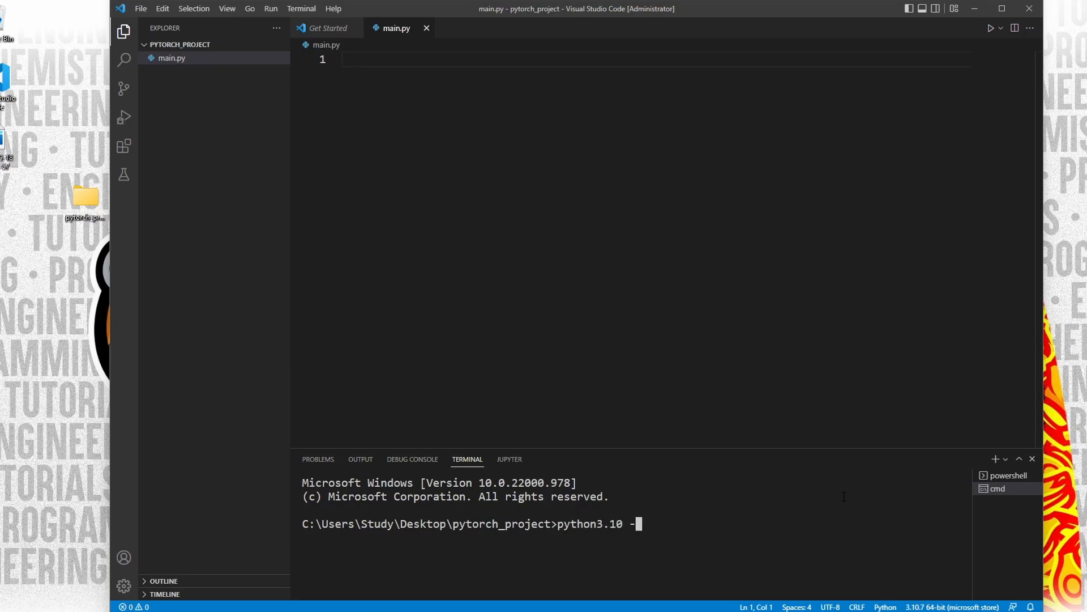
text(m venv studyses)
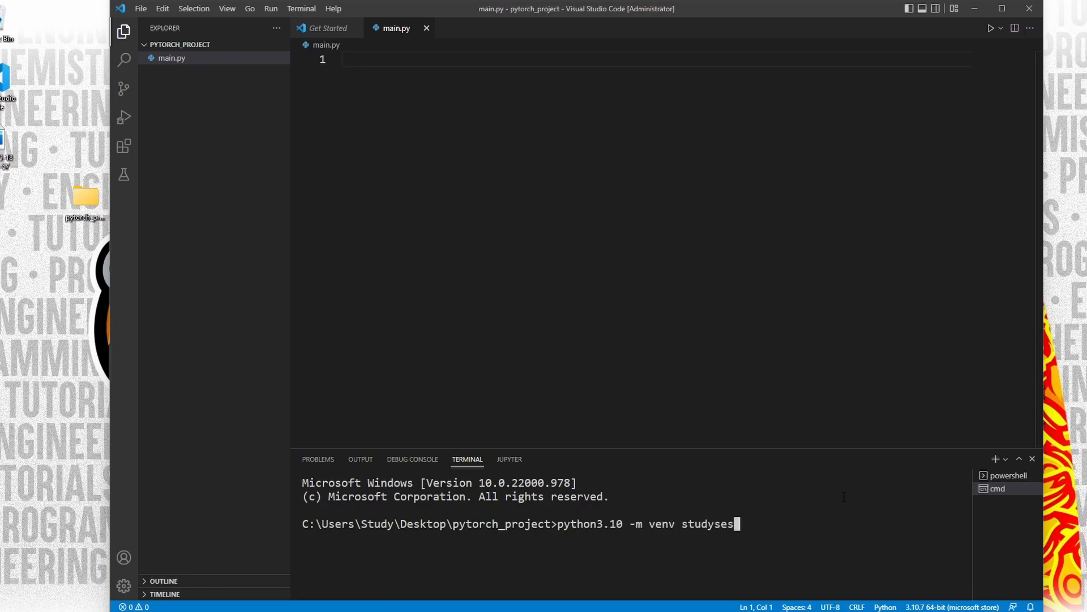
text(sion)
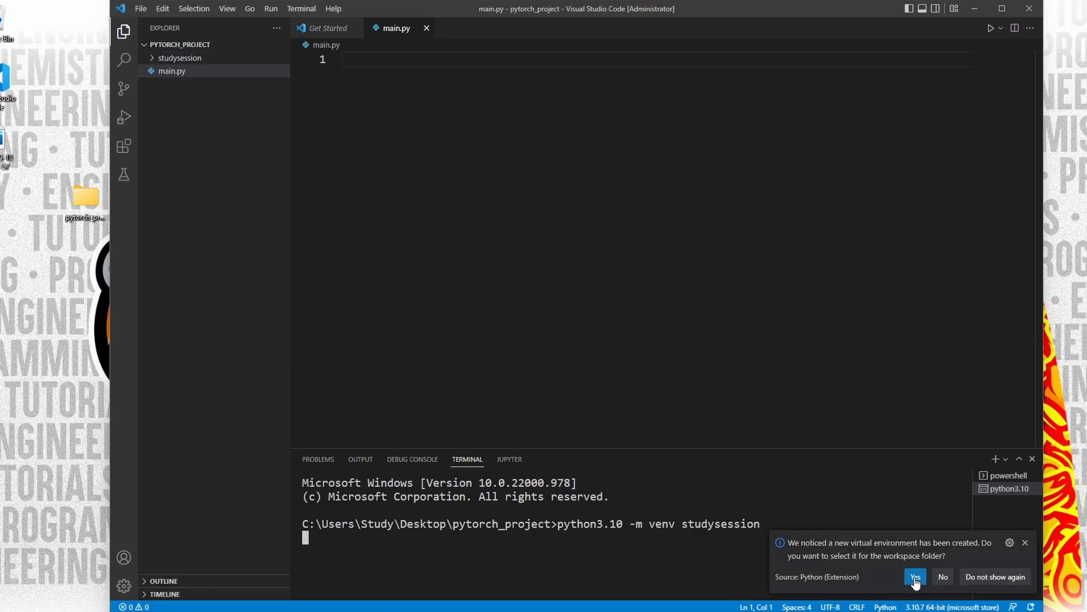
click(915, 577)
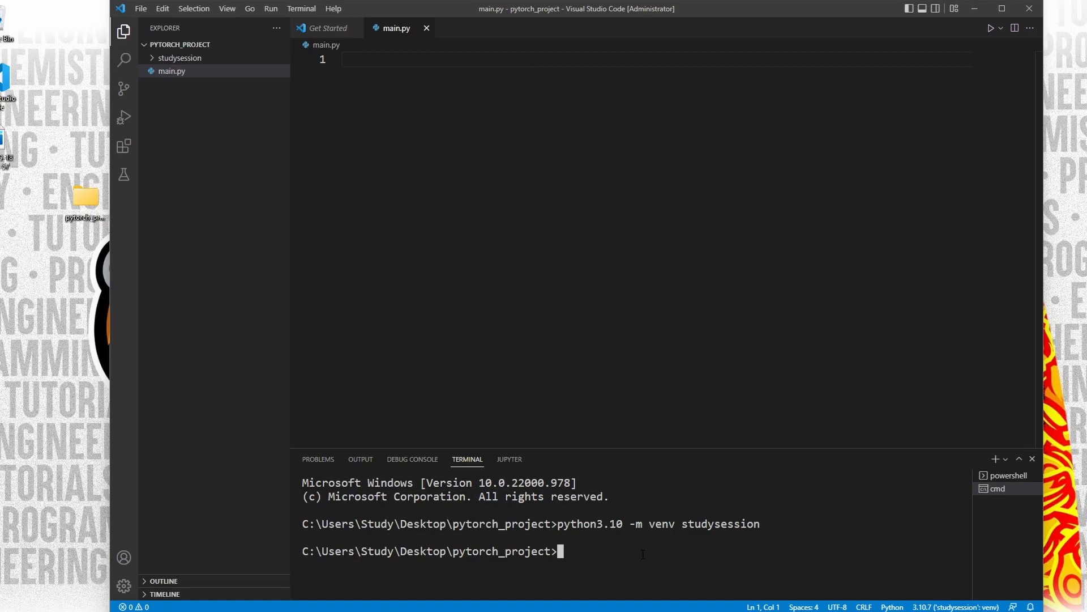
Step: Activate the environment by running 'studysession\Scripts\activate' in the terminal
click(180, 58)
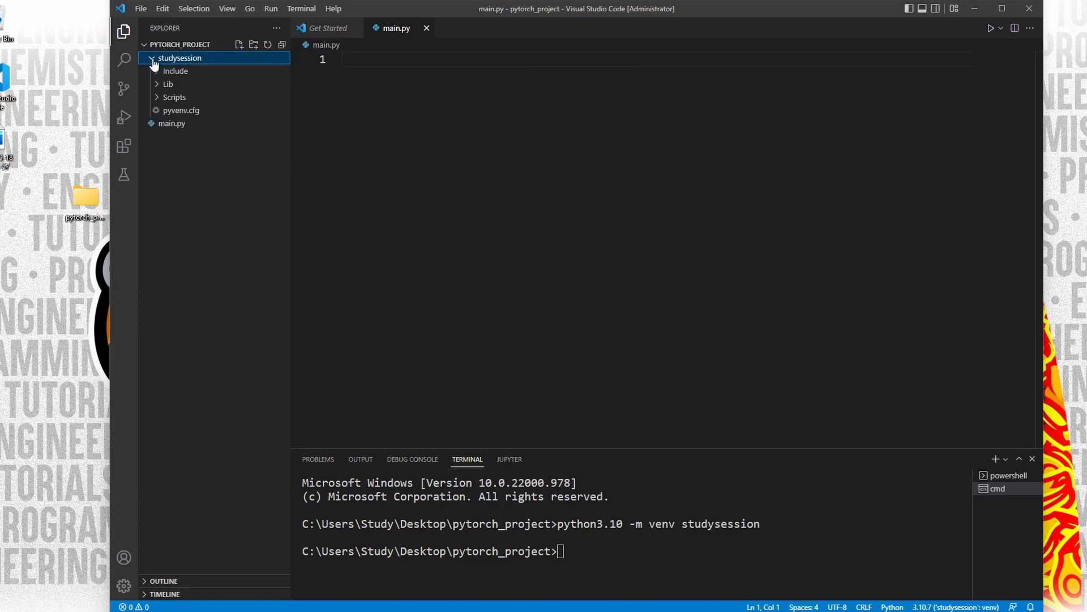
click(175, 97)
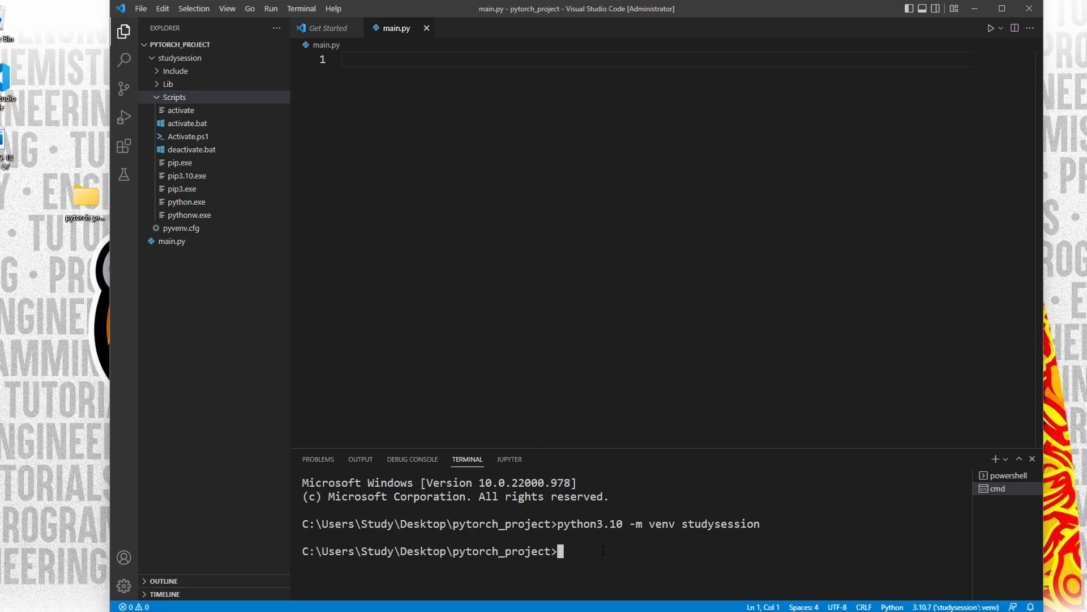
text(studysession)
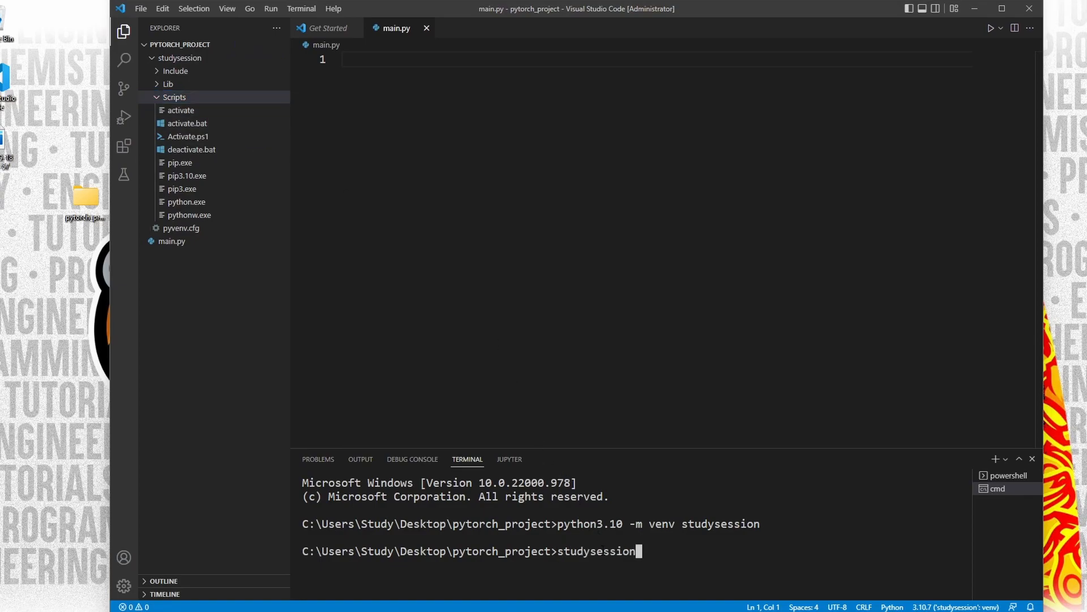
text(\Include)
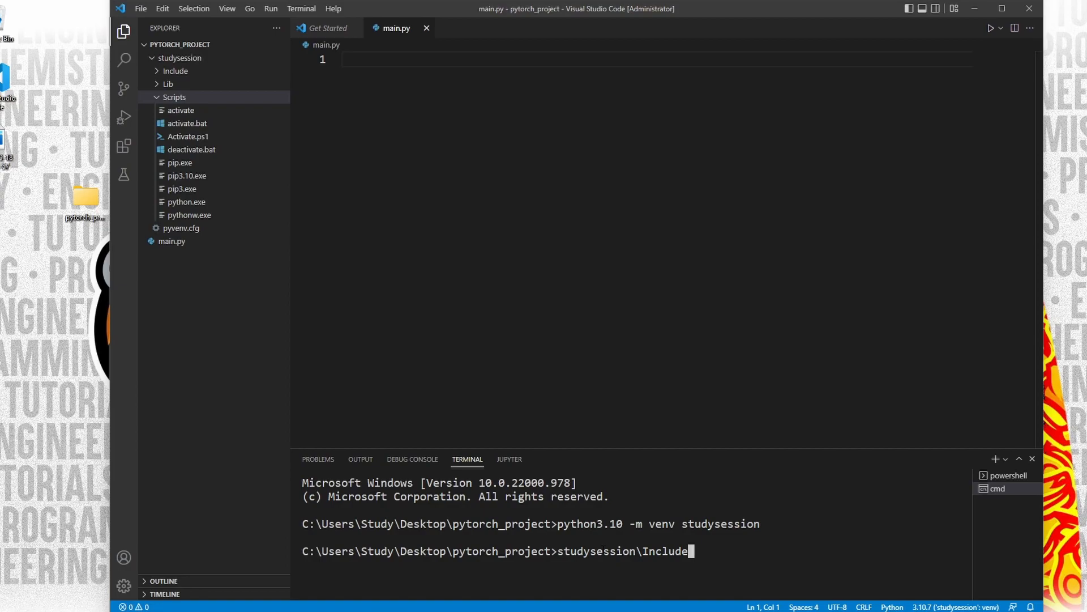
key(Backspace)
text(S)
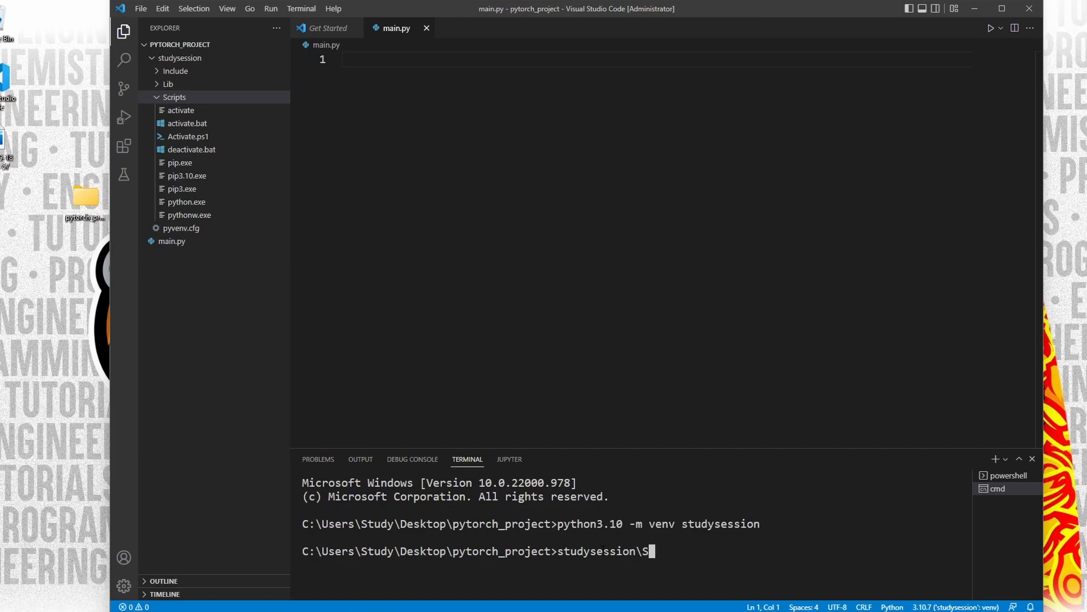
text(cripts\activate)
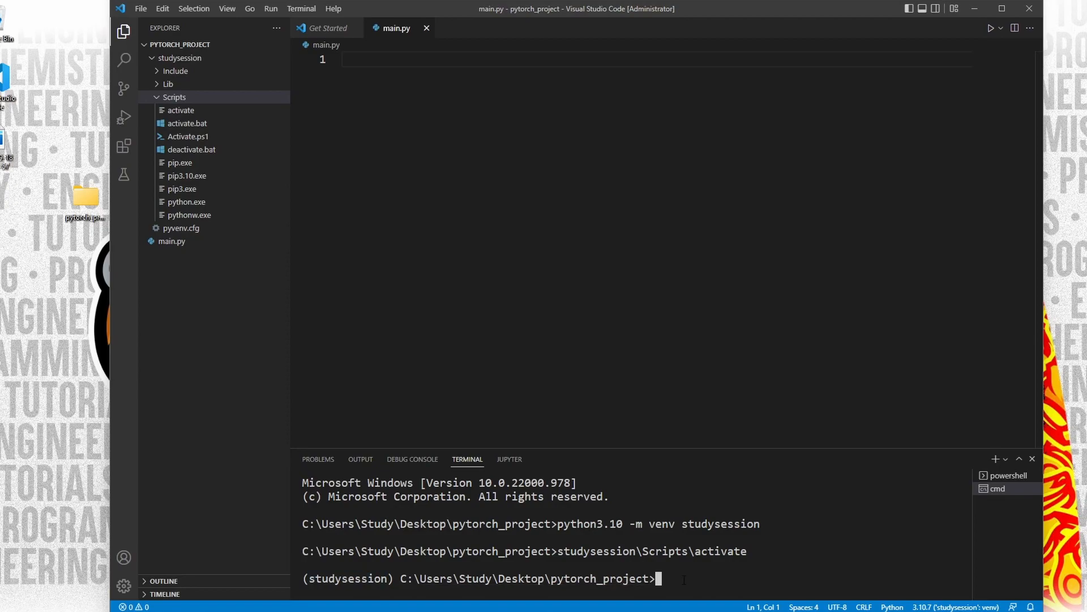
Step: Run 'pip3 install --upgrade pip' then 'pip3 install torch' inside studysession
text(pip3 install --upg)
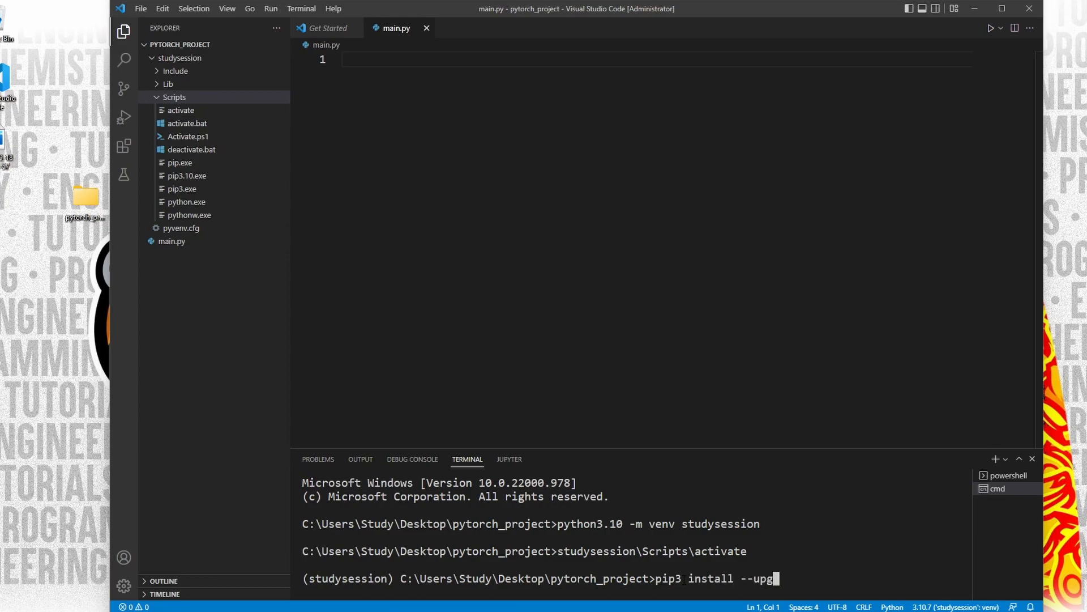
text(rade pip)
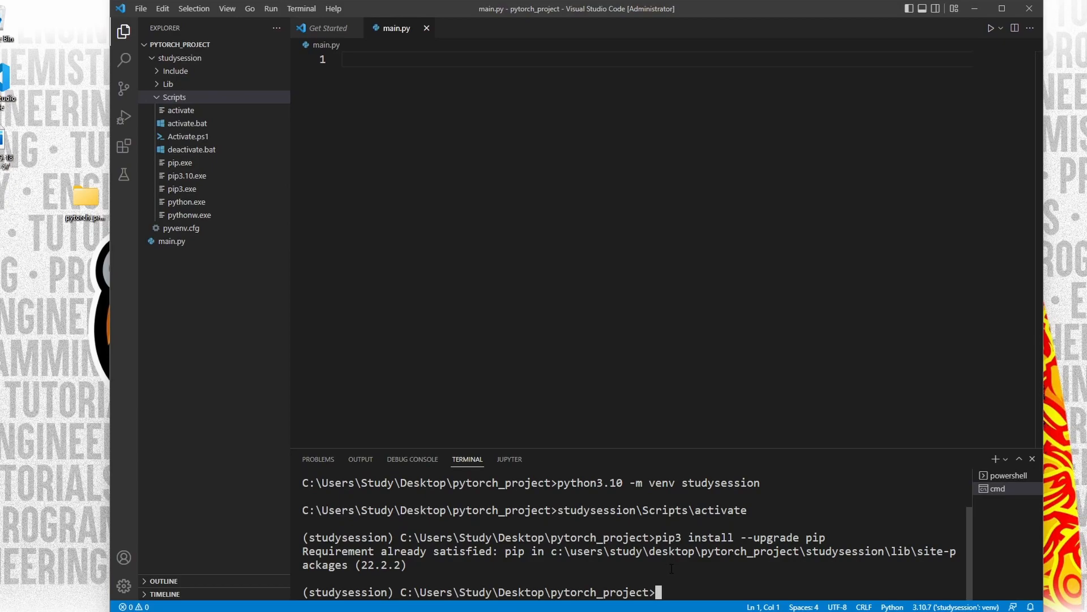
text(pip3 install torch)
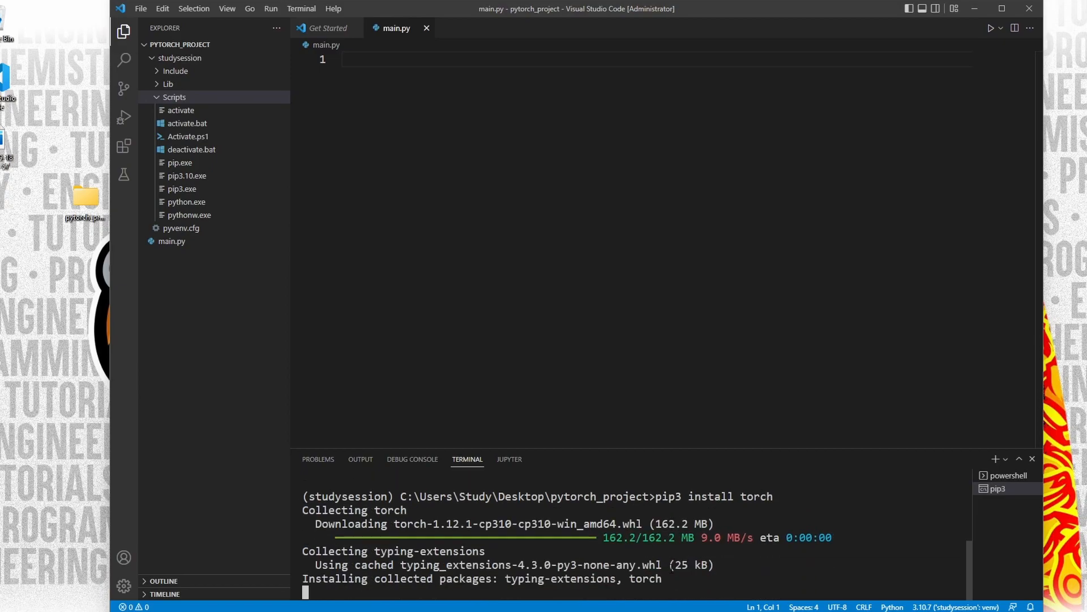
Step: Expand studysession Lib to show torch 1.12.1 and typing-extensions in site-packages
click(169, 83)
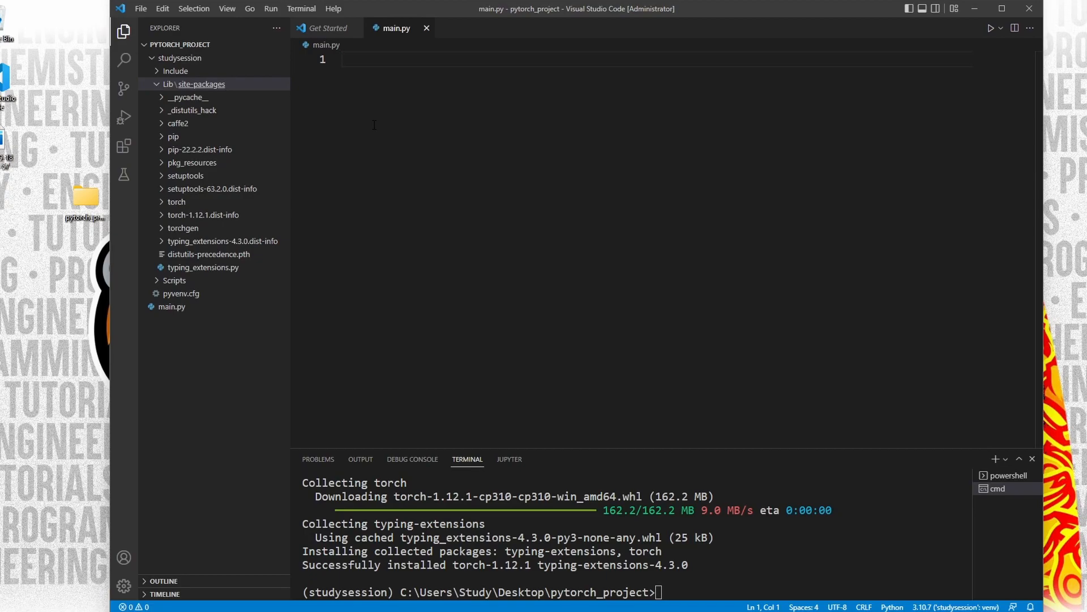
Step: Write 'import torch' and 'print(torch.__version__)' in main.py and run it, getting 1.12.1+cpu
text(import torch)
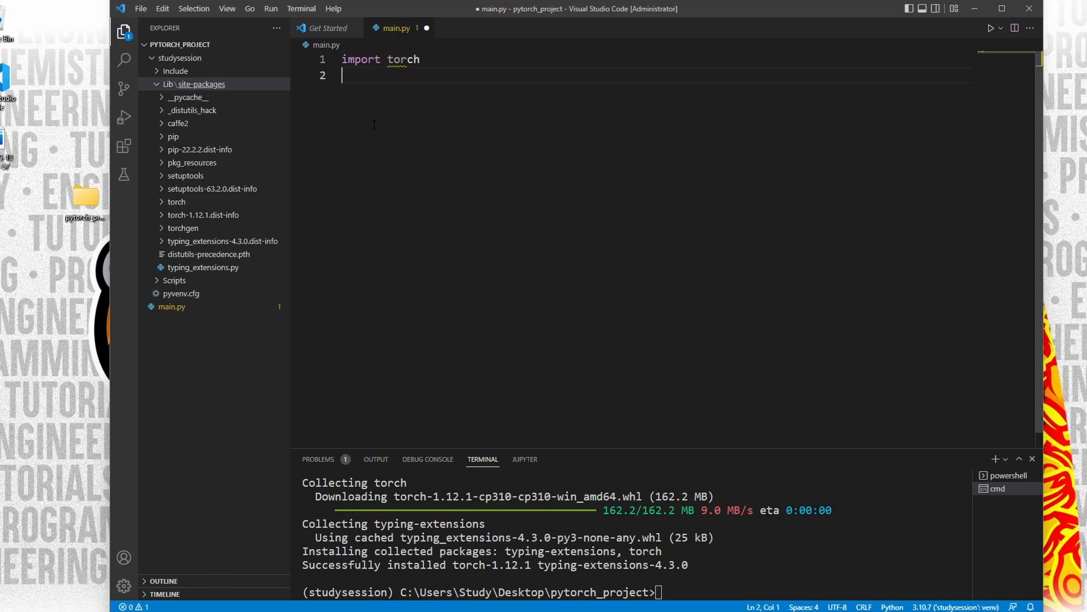
text(print(torch.__ver)
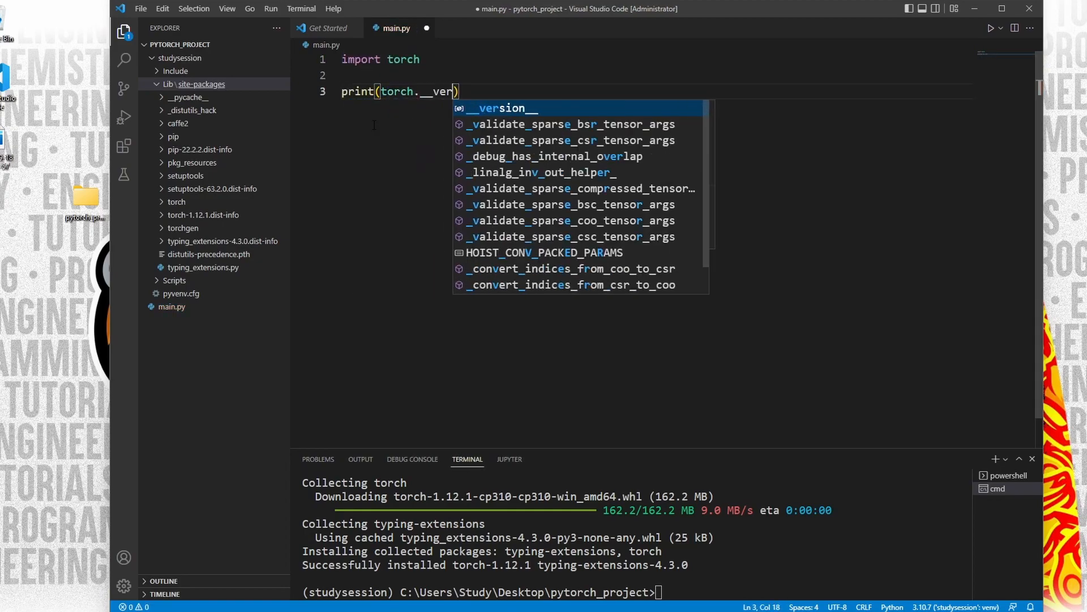
key(Tab)
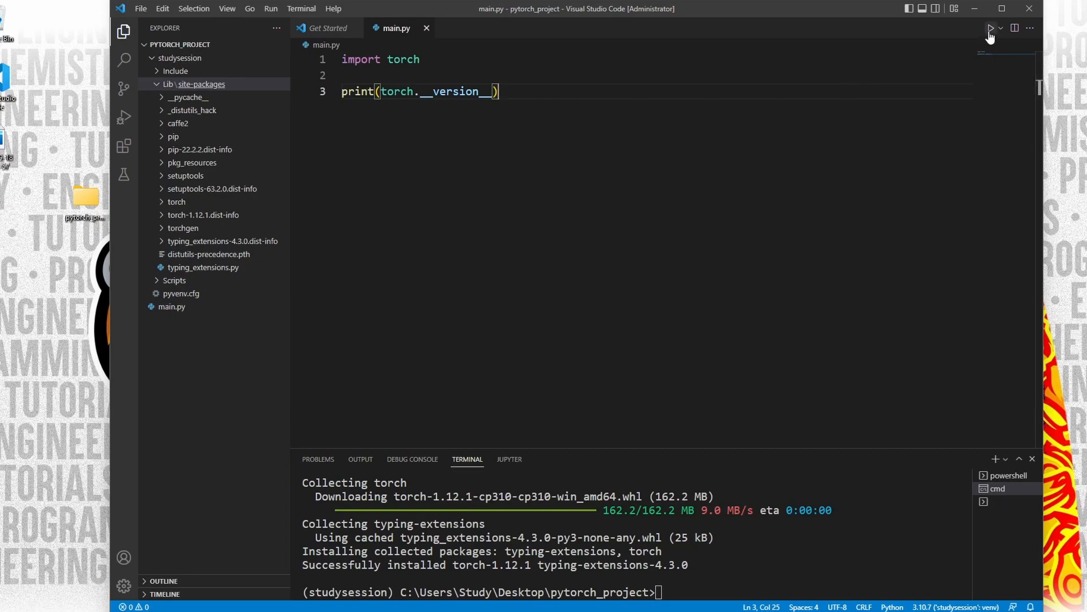
click(990, 27)
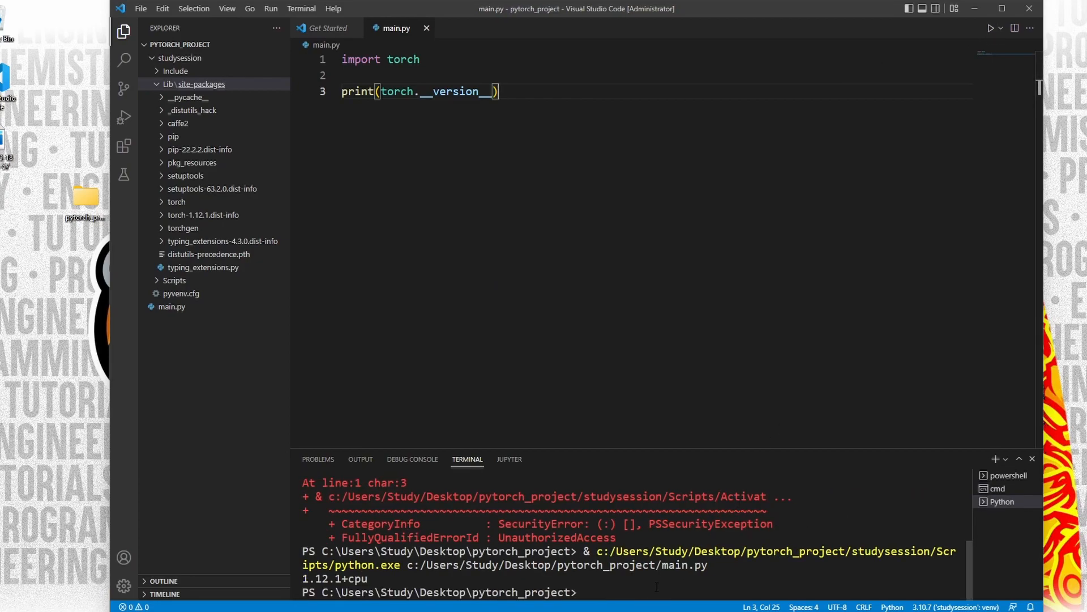
double_click(335, 578)
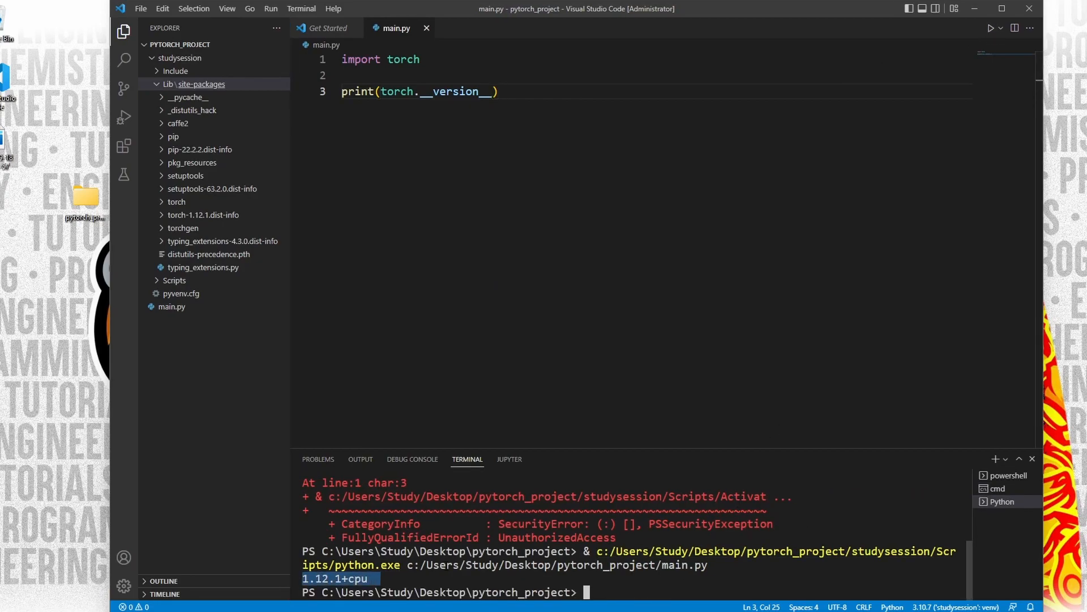